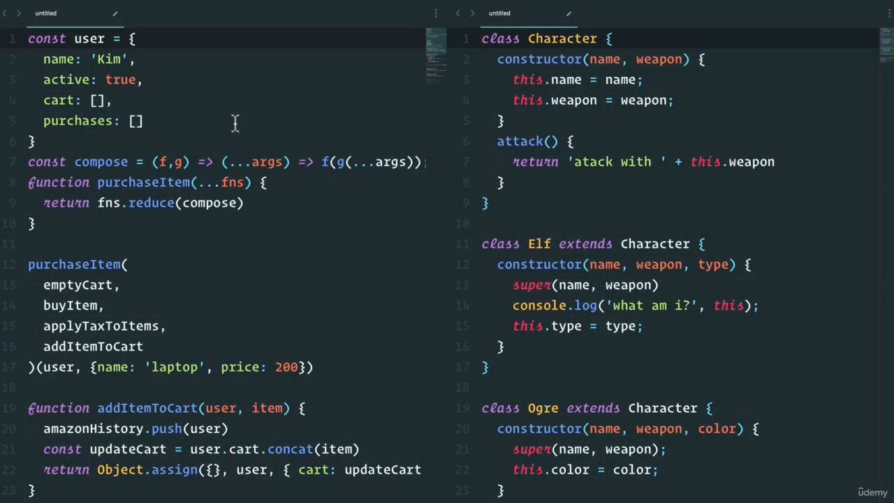
{"action": "mouse_move", "coordinate": [319, 148]}
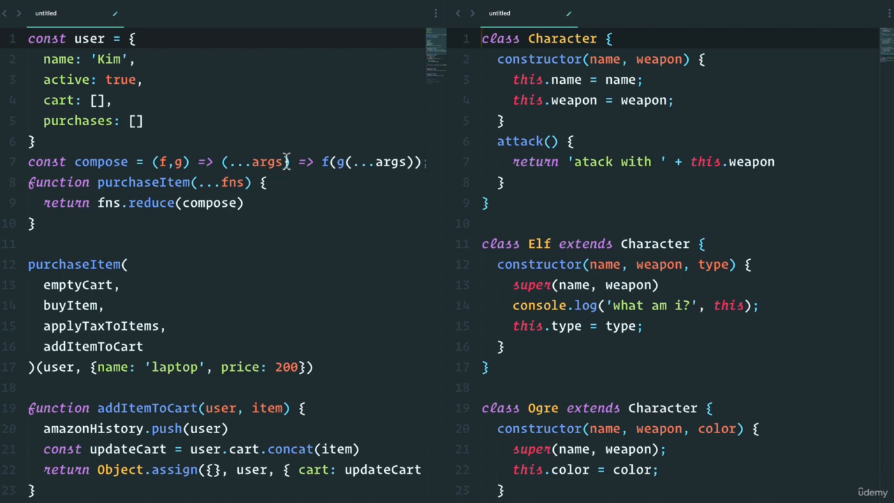
{"action": "mouse_move", "coordinate": [132, 95]}
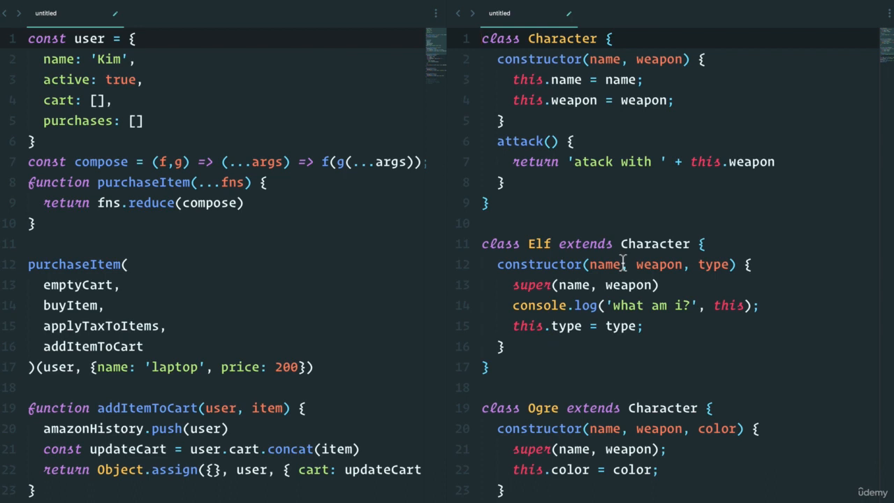
{"action": "mouse_move", "coordinate": [604, 222]}
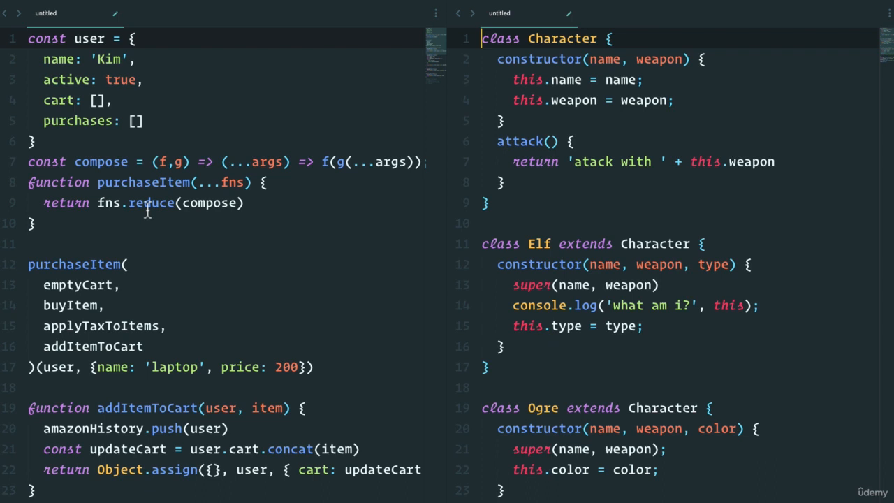
{"action": "mouse_move", "coordinate": [446, 254]}
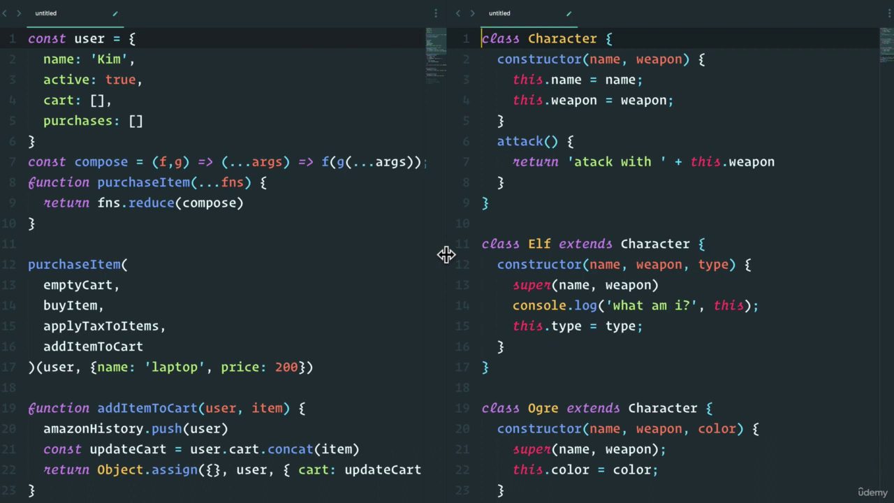
{"action": "mouse_move", "coordinate": [153, 152]}
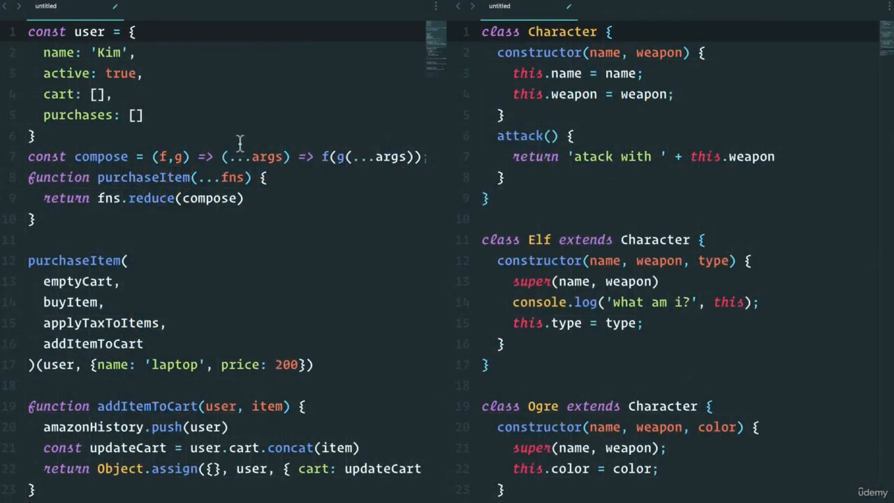
{"action": "left_click", "coordinate": [482, 31]}
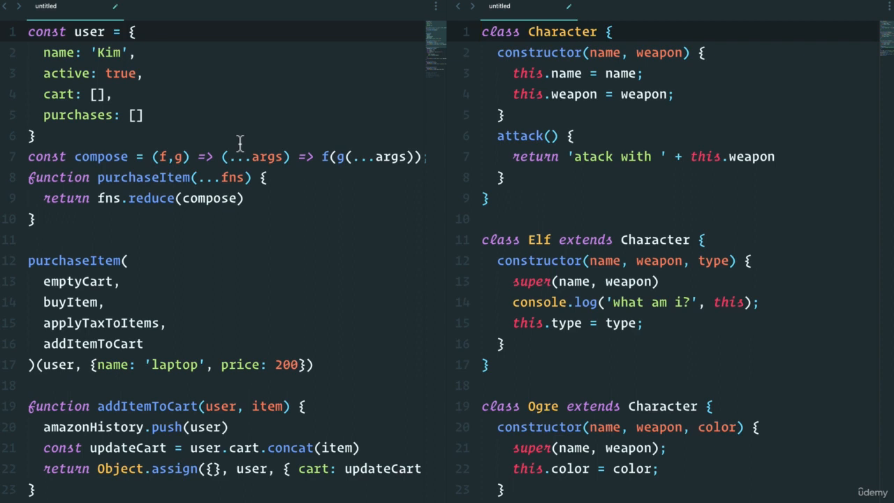
{"action": "left_click", "coordinate": [482, 32]}
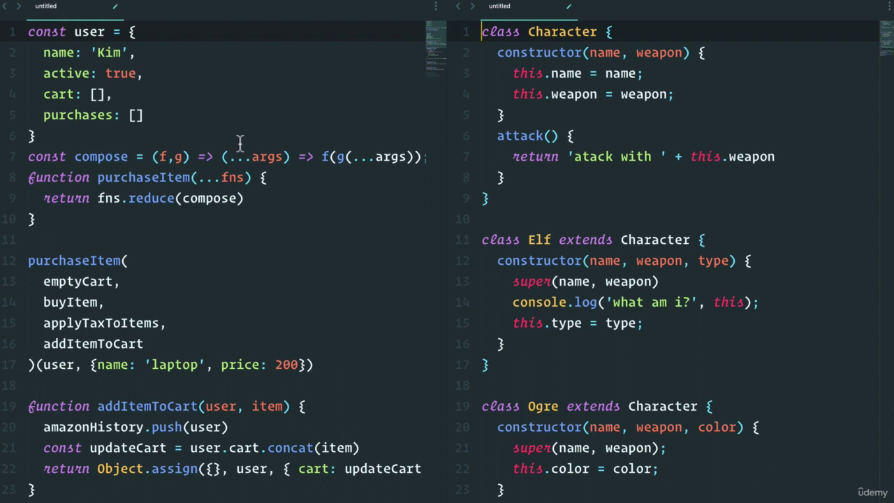